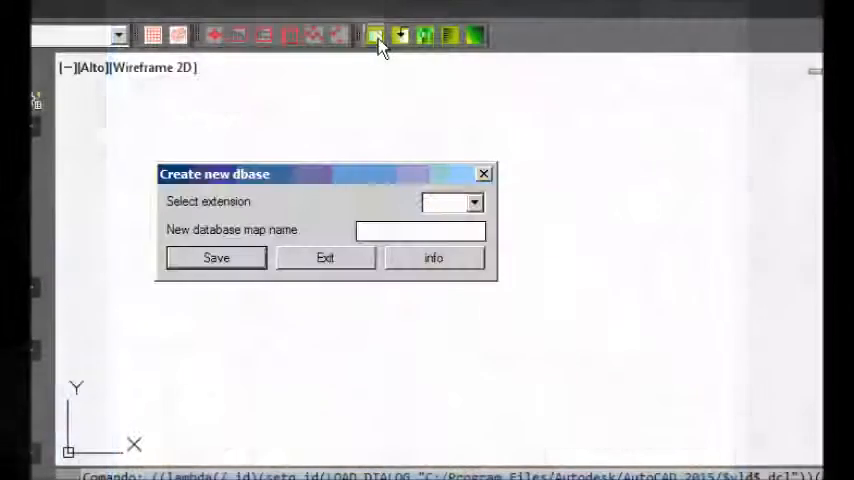
Create a txt-format database named 'demo' and acknowledge the creation message.
{"action": "left_click", "coordinate": [451, 202]}
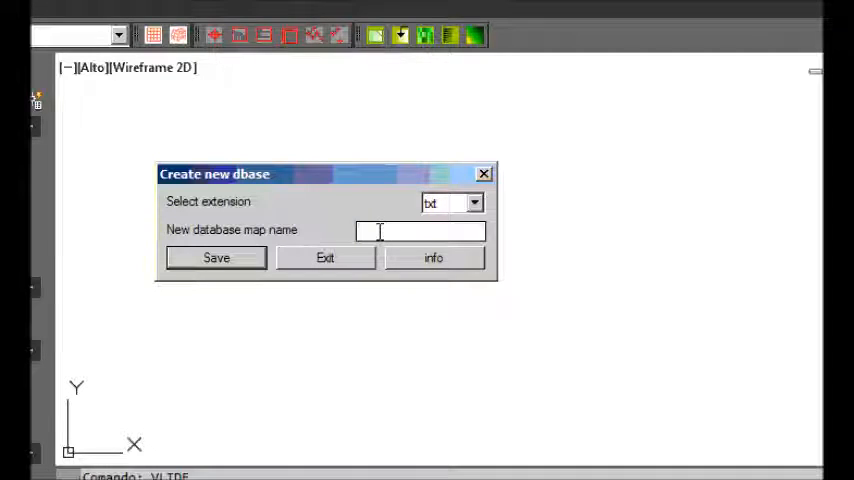
{"action": "type", "text": "demo"}
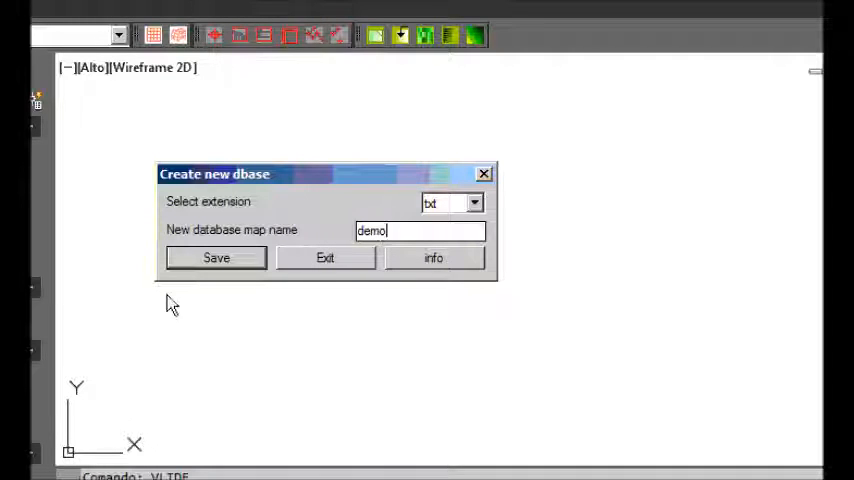
{"action": "left_click", "coordinate": [215, 257]}
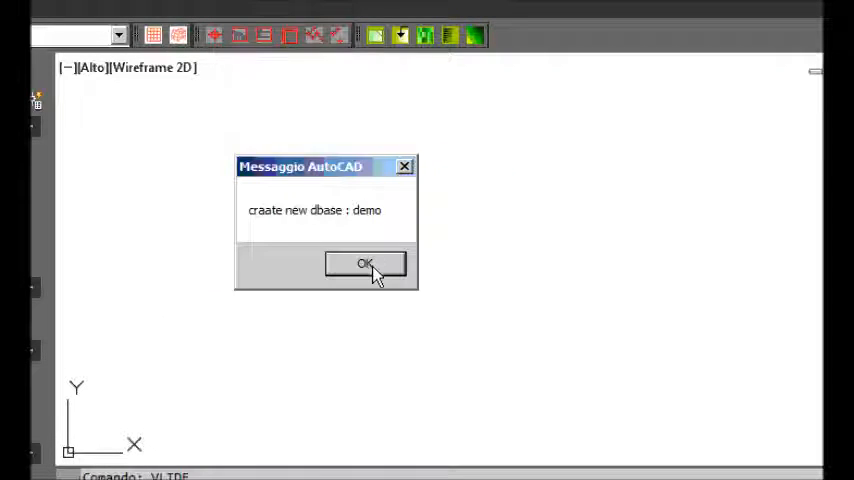
{"action": "left_click", "coordinate": [364, 264]}
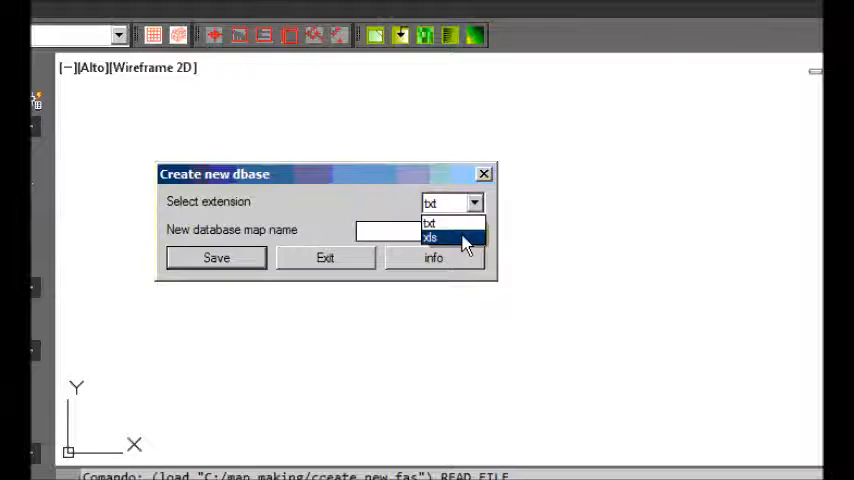
Create an xls database and sheet both named '25000' and confirm the message.
{"action": "left_click", "coordinate": [429, 237]}
{"action": "type", "text": "2"}
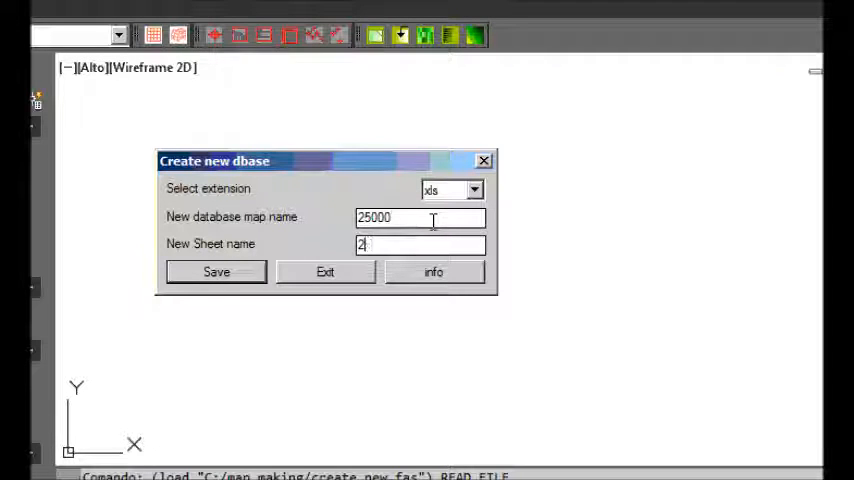
{"action": "type", "text": "5000"}
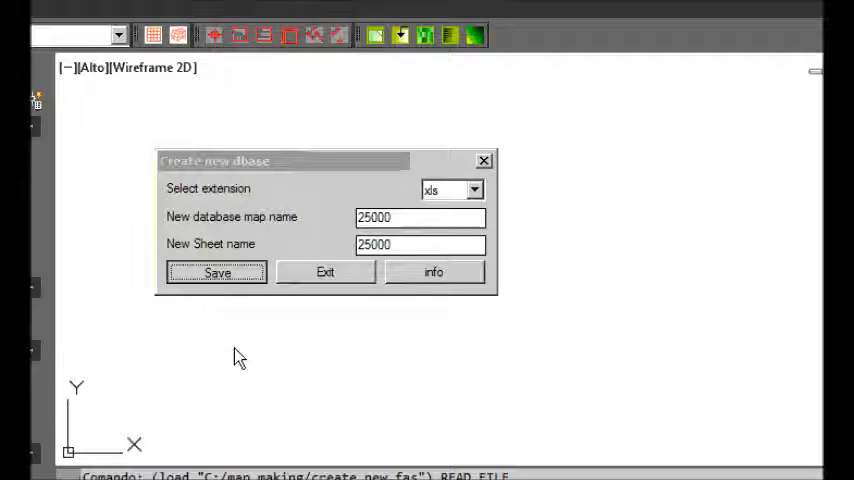
{"action": "left_click", "coordinate": [216, 272]}
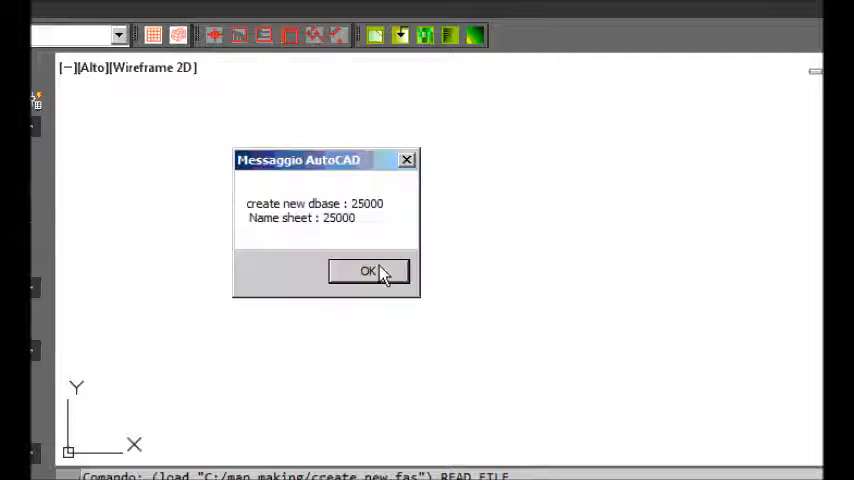
{"action": "left_click", "coordinate": [369, 271]}
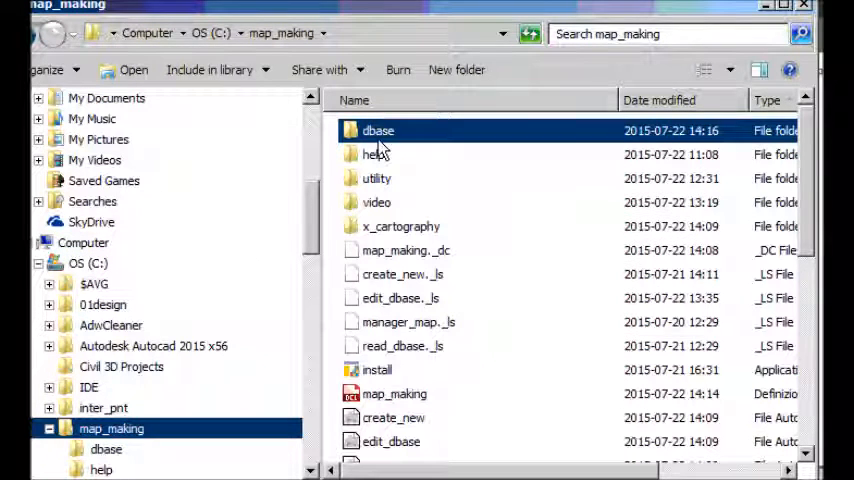
Open the dbase folder in map_making and open the demo database file.
{"action": "double_click", "coordinate": [378, 130]}
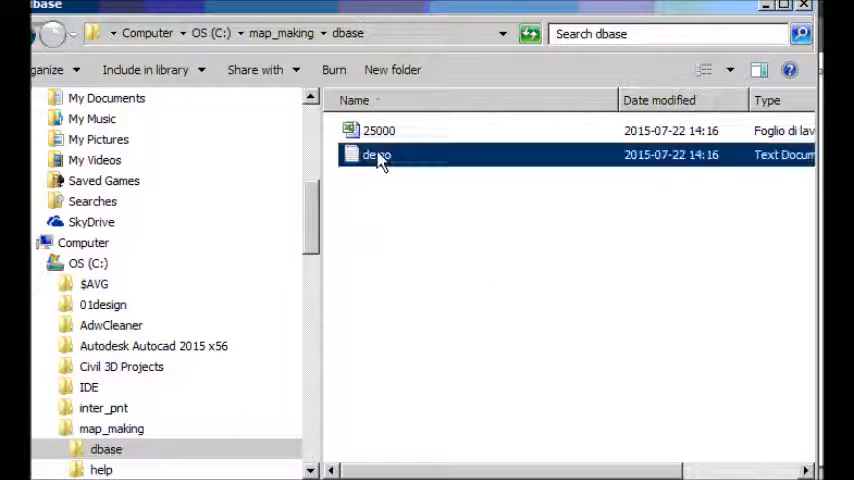
{"action": "double_click", "coordinate": [377, 154]}
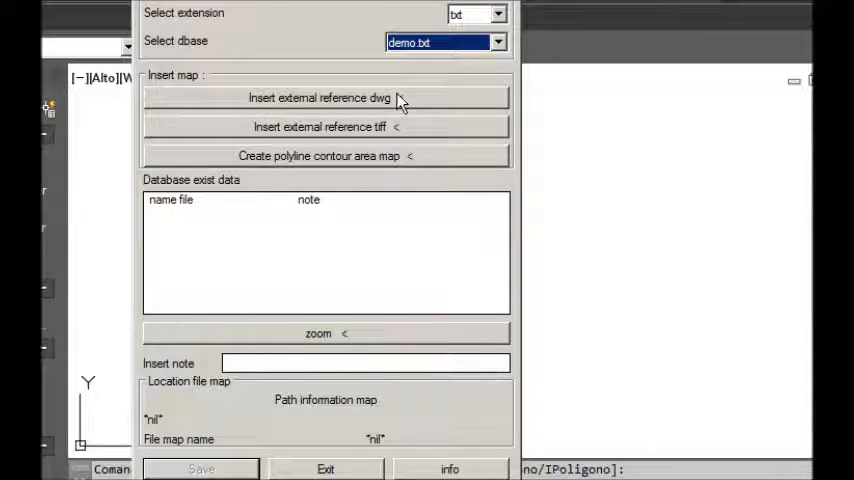
Insert vest 1.dwg from x_cartography as an external reference for demo.txt.
{"action": "left_click", "coordinate": [319, 97]}
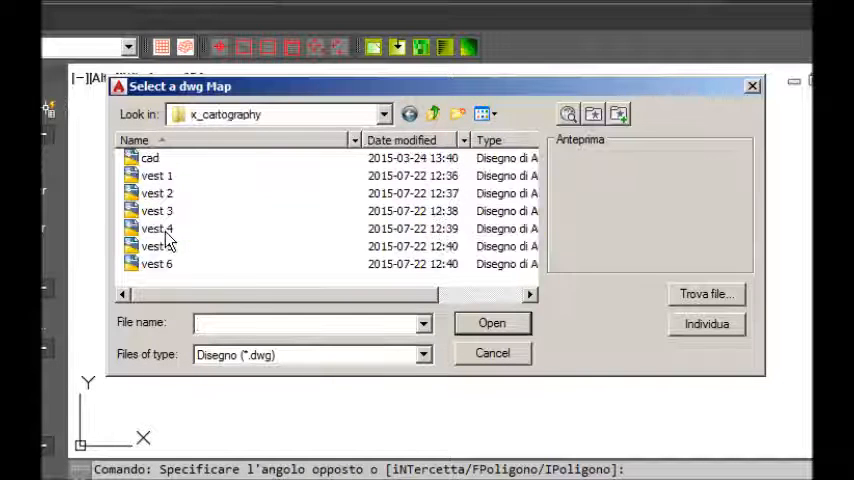
{"action": "left_click", "coordinate": [157, 175]}
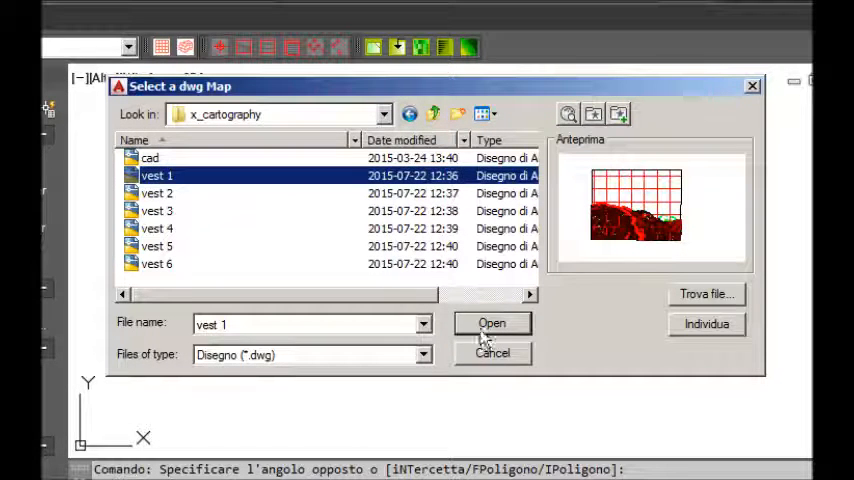
{"action": "left_click", "coordinate": [491, 323]}
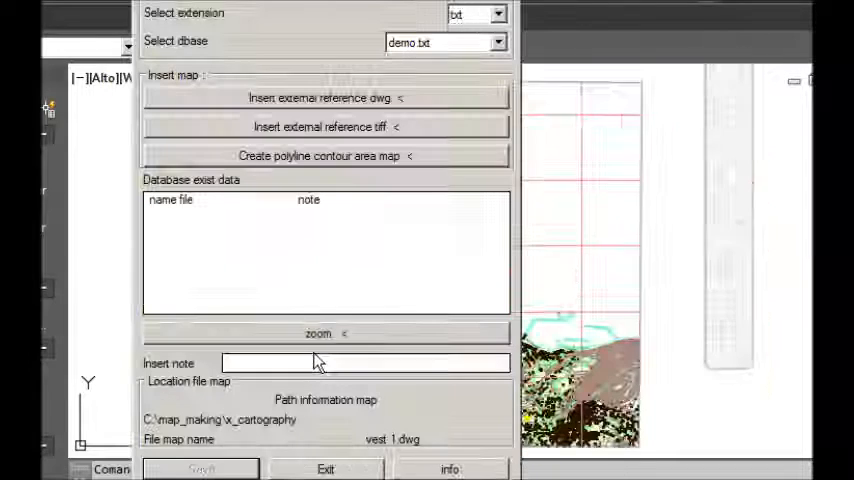
{"action": "left_click", "coordinate": [325, 469]}
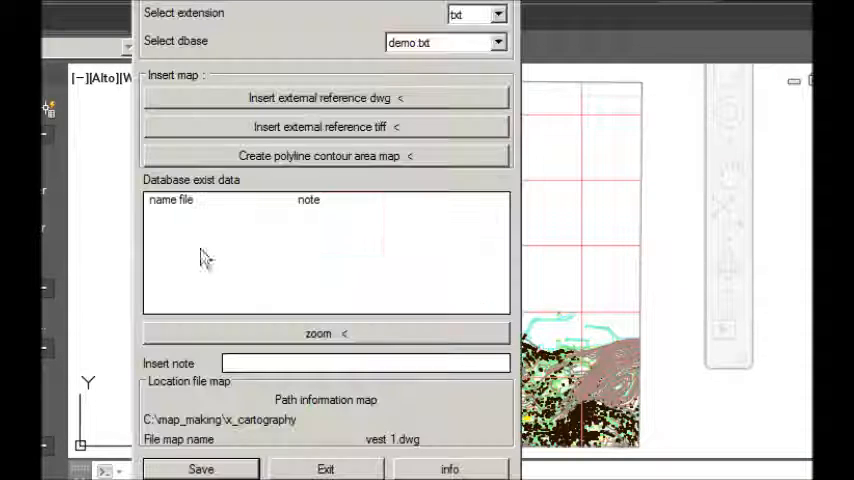
Save vest 1.dwg with the note 'west 1' and insert vest 2.dwg as the next reference.
{"action": "left_click", "coordinate": [365, 362]}
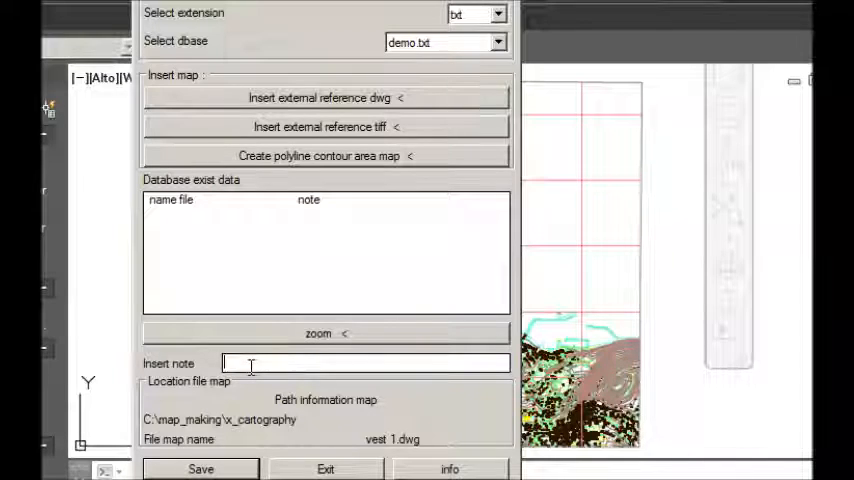
{"action": "type", "text": "west"}
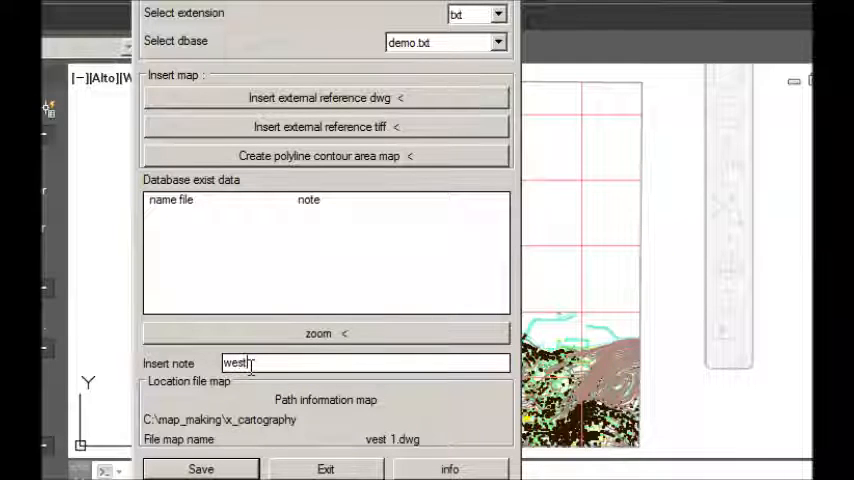
{"action": "type", "text": "1"}
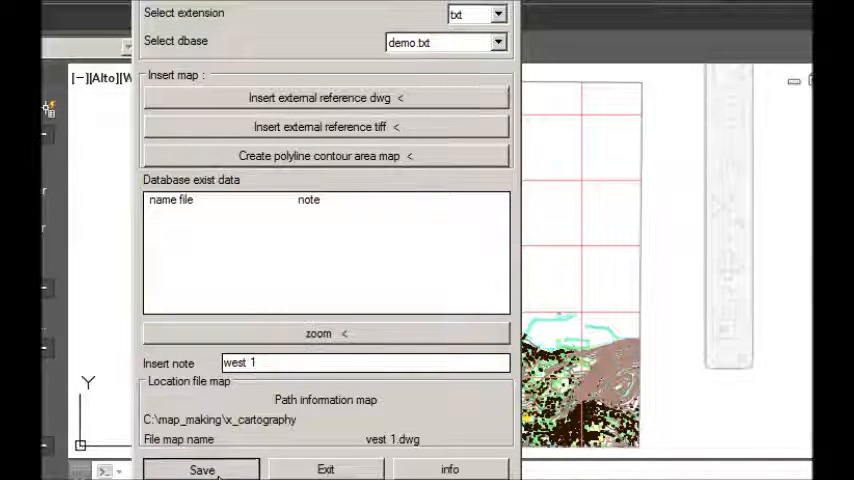
{"action": "left_click", "coordinate": [201, 470]}
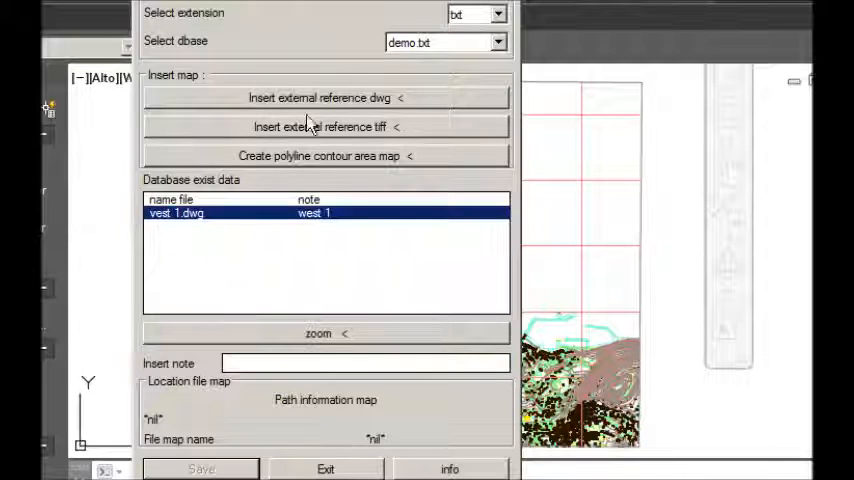
{"action": "left_click", "coordinate": [319, 97]}
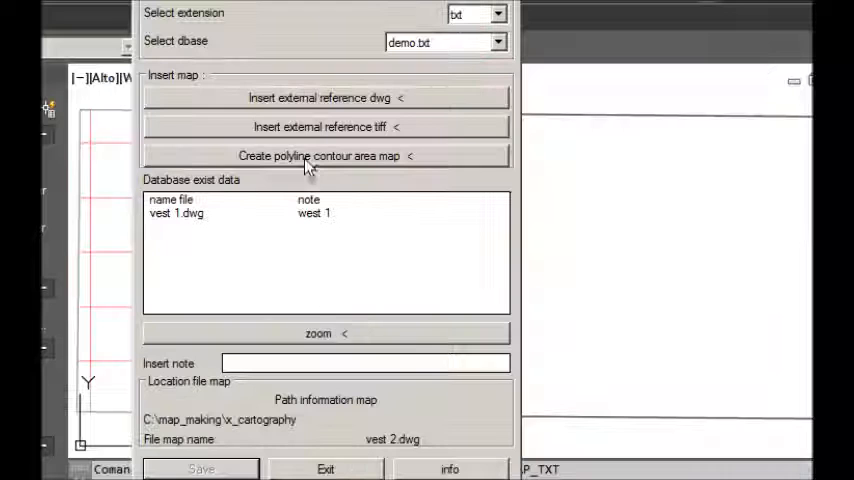
Outline vest 2's contour area by its corners and save it with note 'west 2'.
{"action": "left_click", "coordinate": [318, 156]}
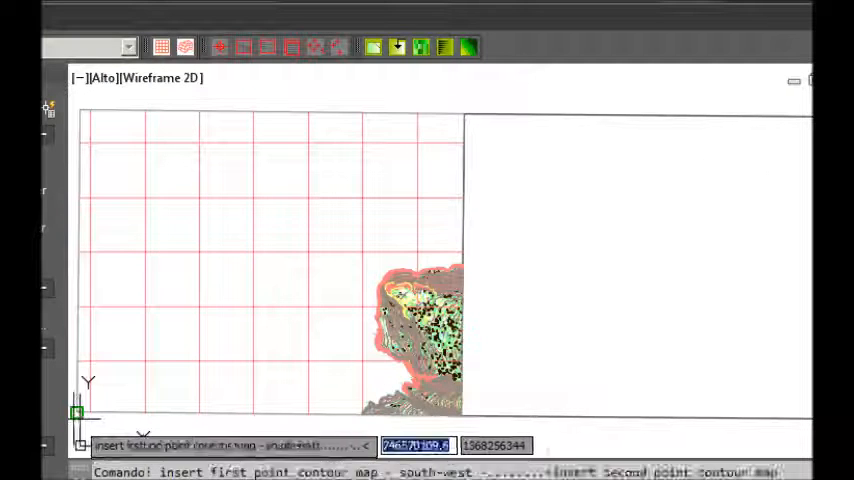
{"action": "left_click", "coordinate": [465, 113]}
{"action": "type", "text": "west"}
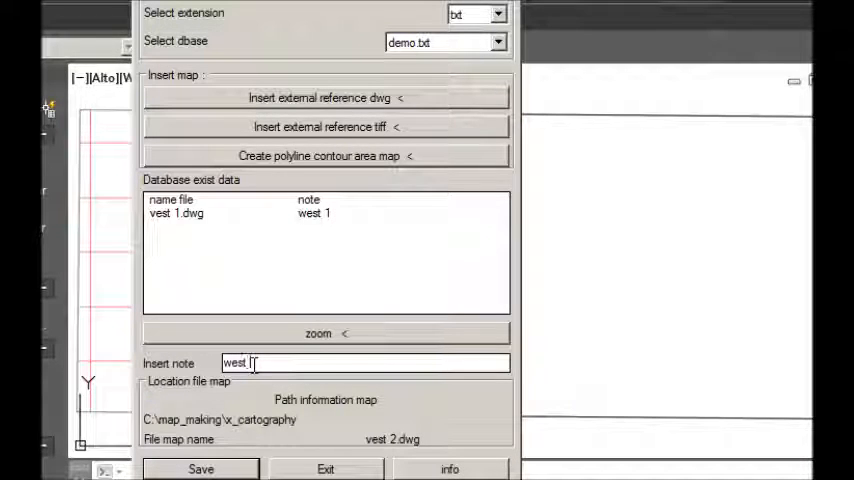
{"action": "left_click", "coordinate": [200, 469]}
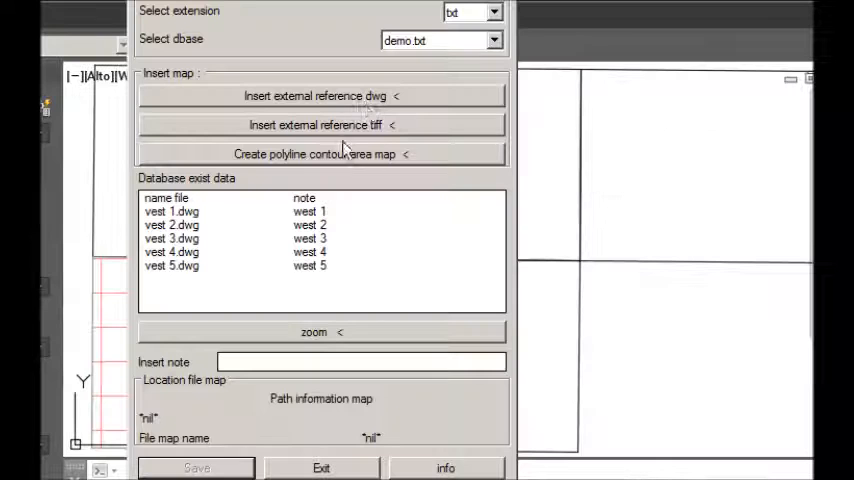
Insert vest 6.dwg, save it with the note 'west 6', and open demo.txt.
{"action": "left_click", "coordinate": [321, 95]}
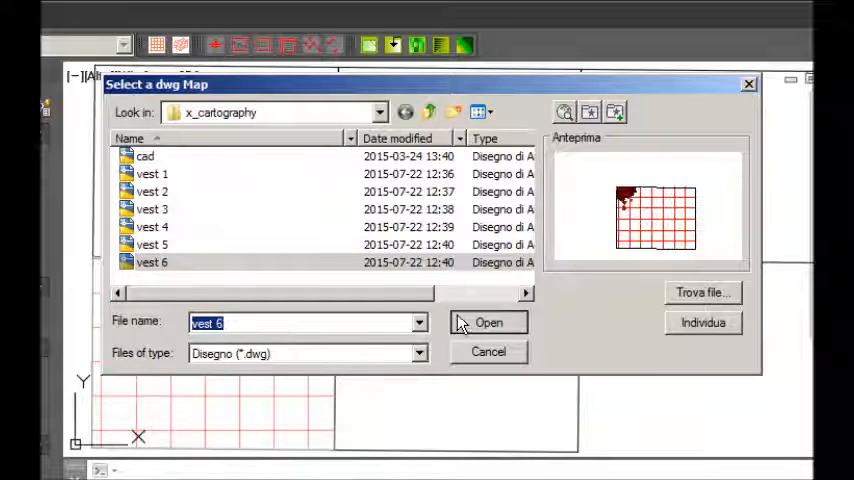
{"action": "left_click", "coordinate": [488, 322]}
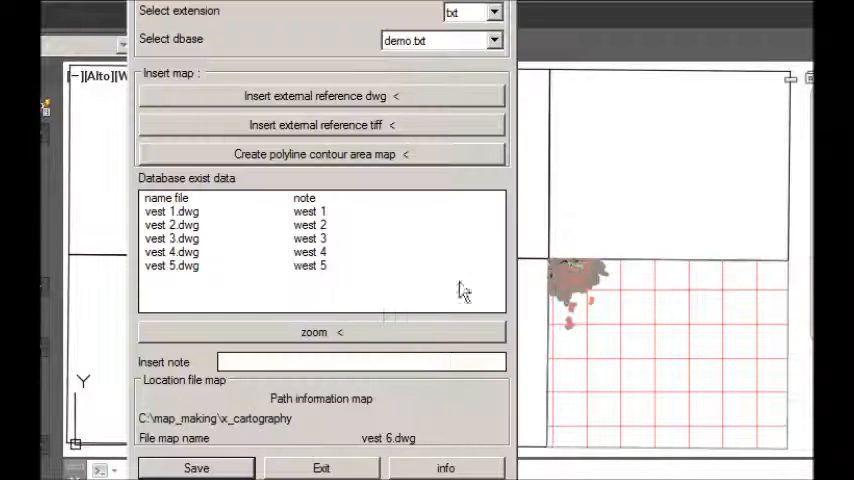
{"action": "type", "text": "w"}
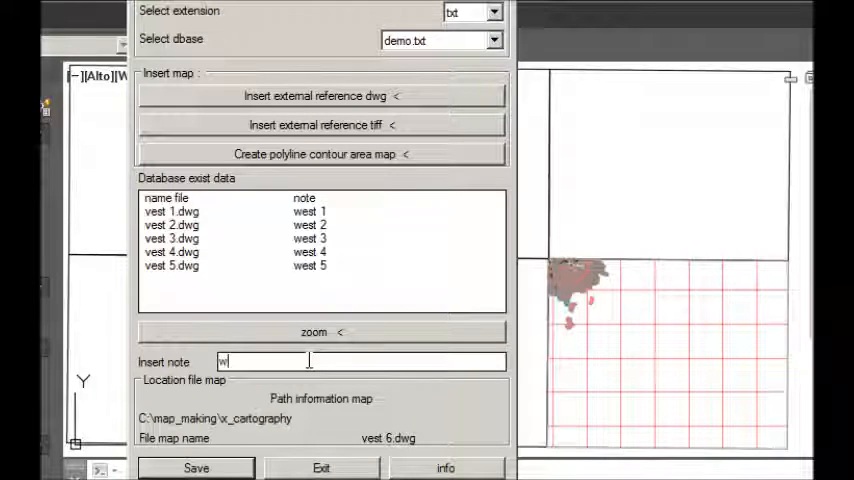
{"action": "type", "text": "est 6"}
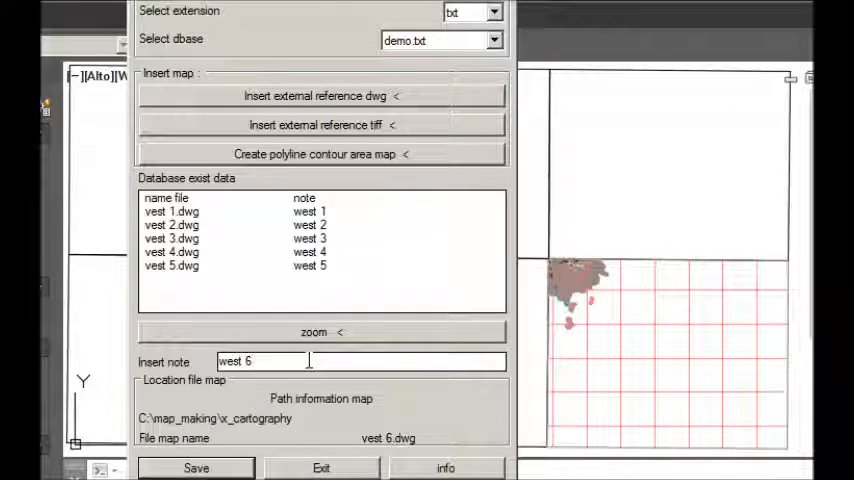
{"action": "left_click", "coordinate": [196, 468]}
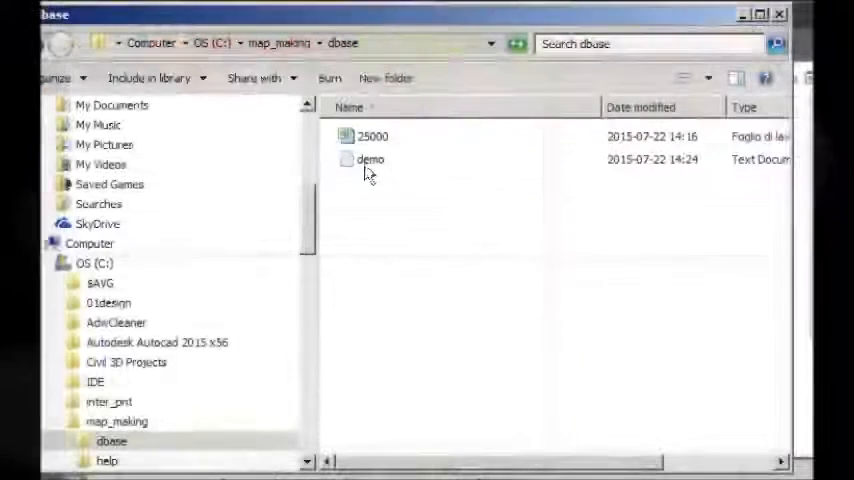
{"action": "double_click", "coordinate": [369, 159]}
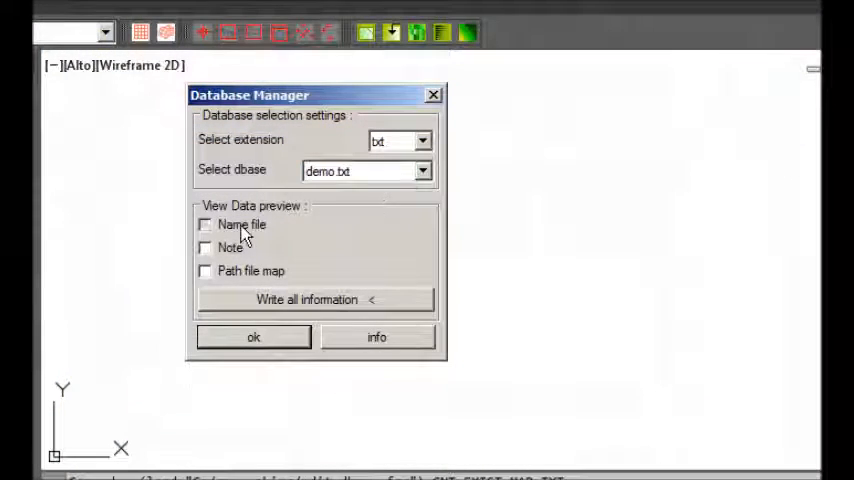
Write file names, notes and map paths (e.g. vest 2.dwg, west 2) into the drawing.
{"action": "left_click", "coordinate": [308, 300]}
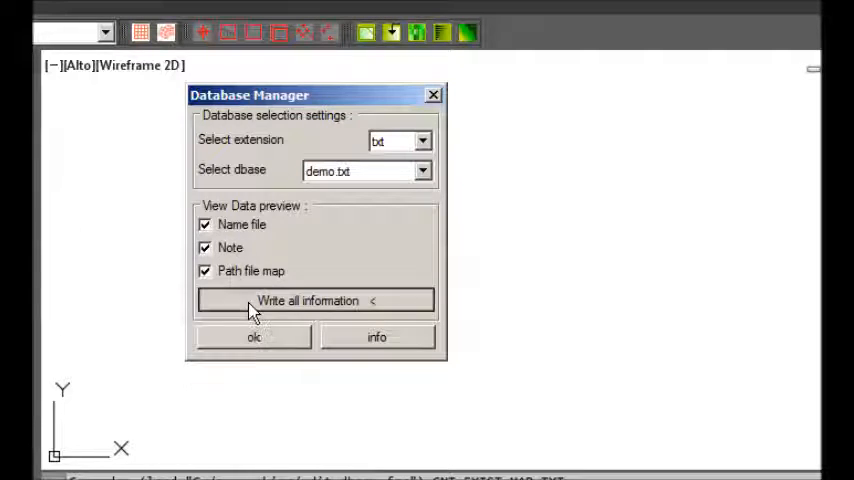
{"action": "left_click", "coordinate": [252, 337]}
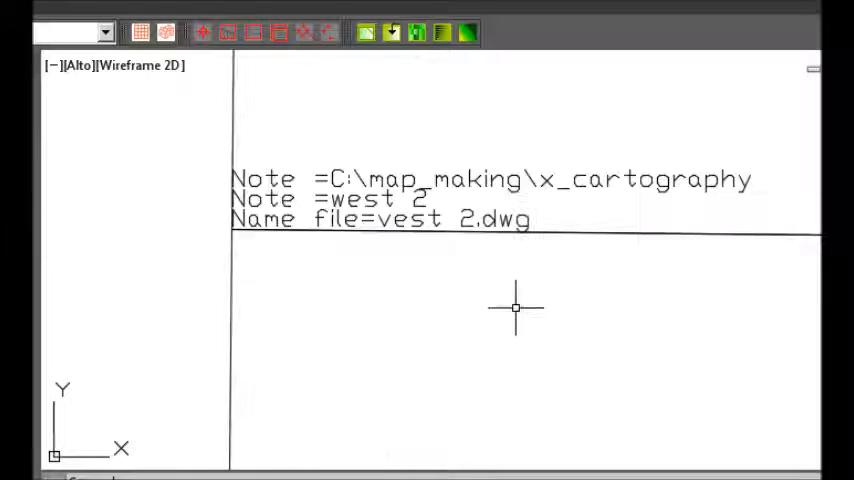
{"action": "left_click", "coordinate": [471, 188]}
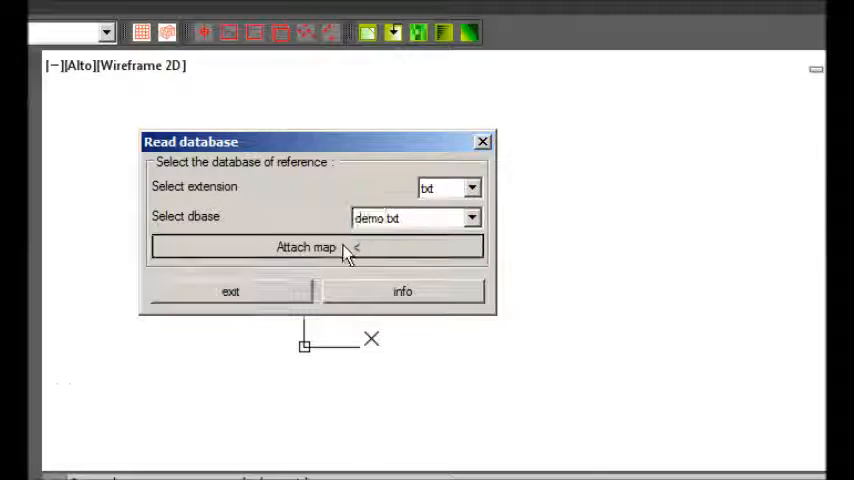
Attach the demo.txt maps, detach them again, and close the Insert map dialog.
{"action": "left_click", "coordinate": [316, 247]}
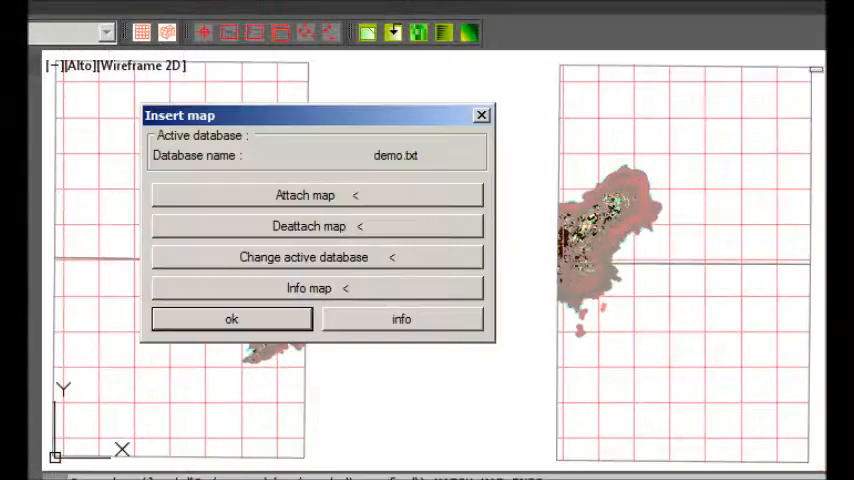
{"action": "left_click", "coordinate": [316, 225]}
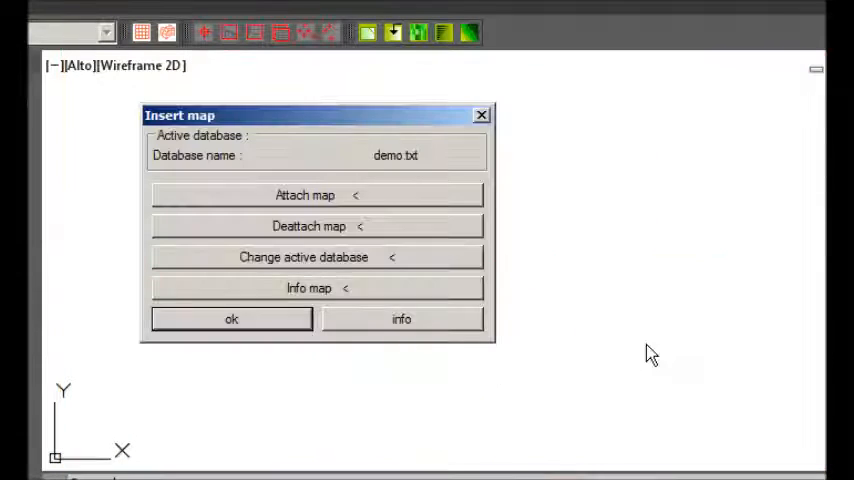
{"action": "left_click", "coordinate": [231, 318]}
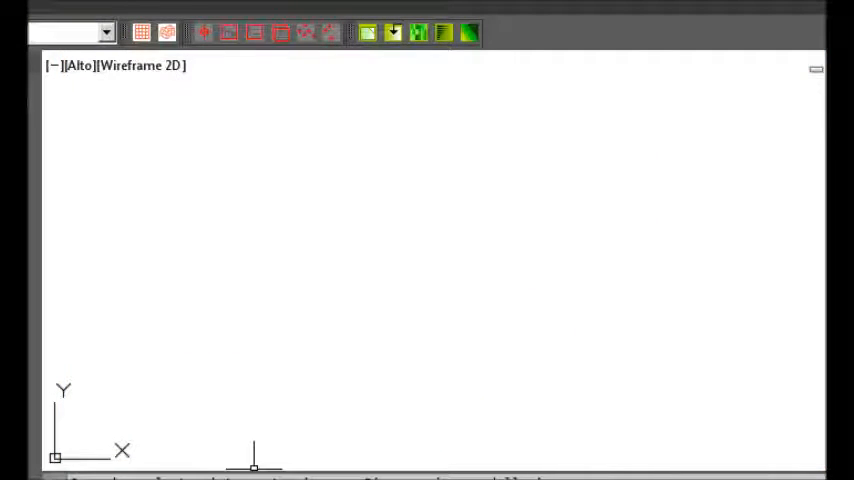